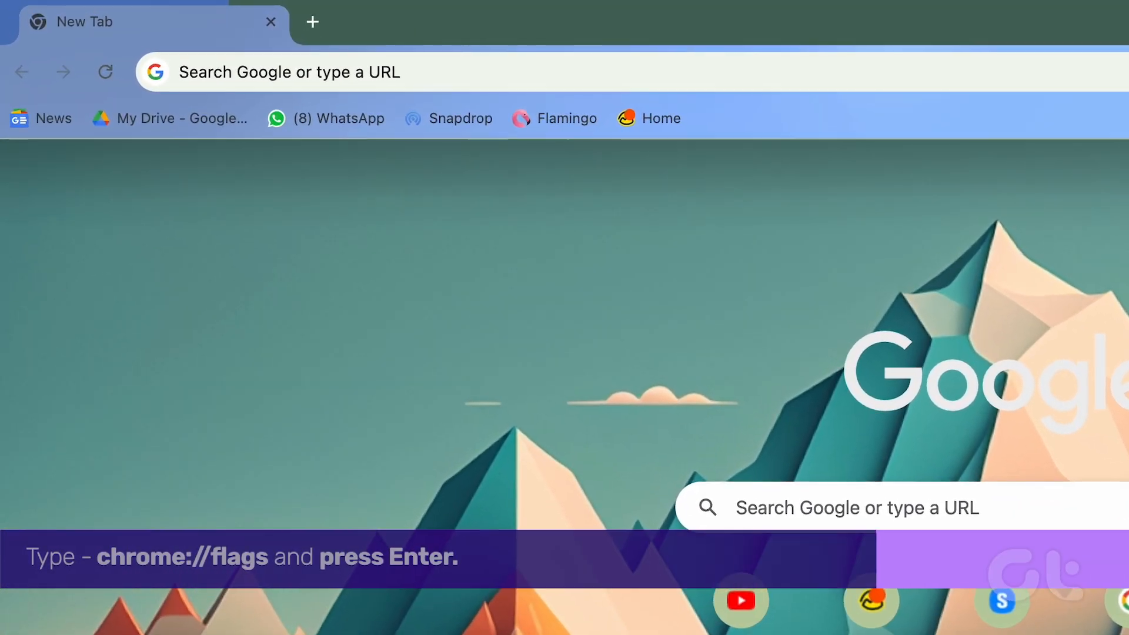
- Navigate to chrome://flags from the new tab page
type("chrome://flags")
type("#enable-lens-standalone")
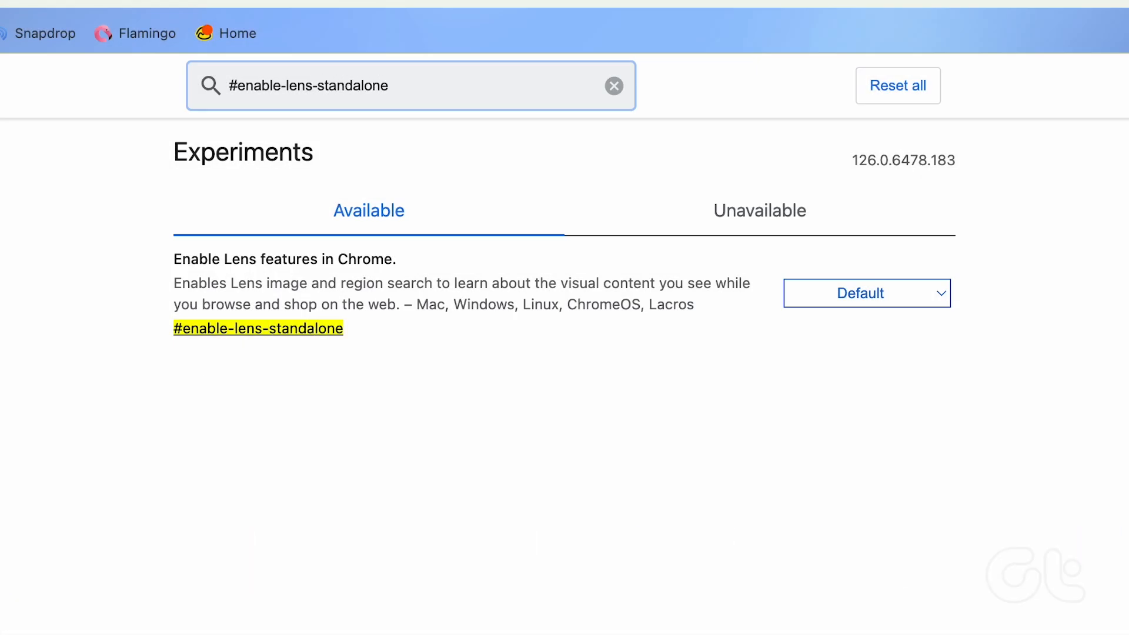
- Reveal the setting choices for the Enable Lens features in Chrome flag
left_click(867, 294)
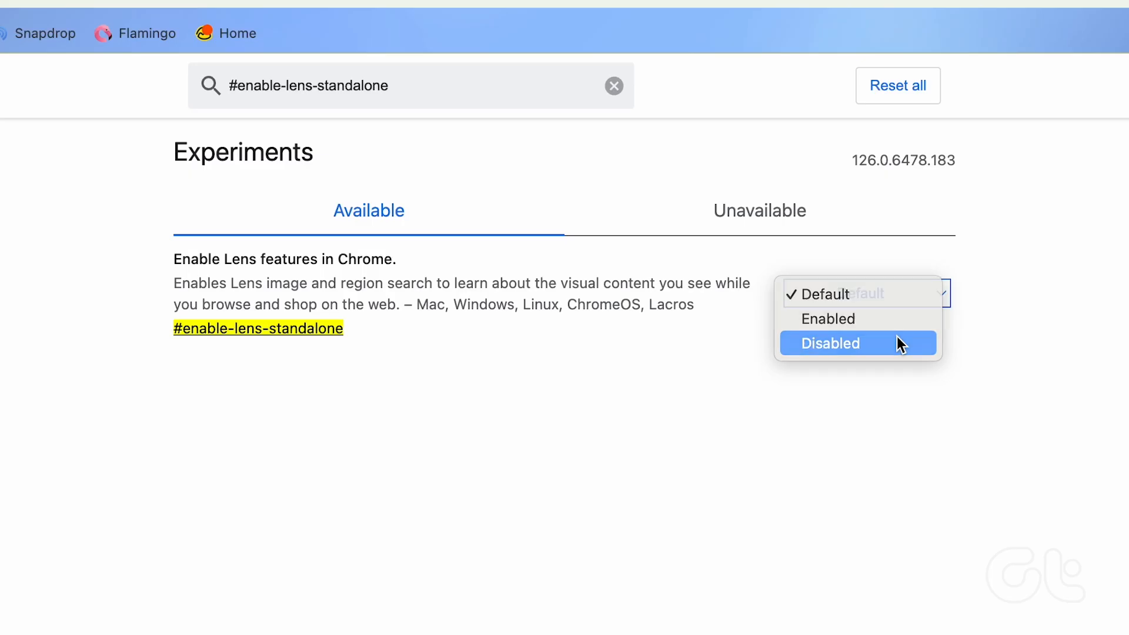
left_click(845, 344)
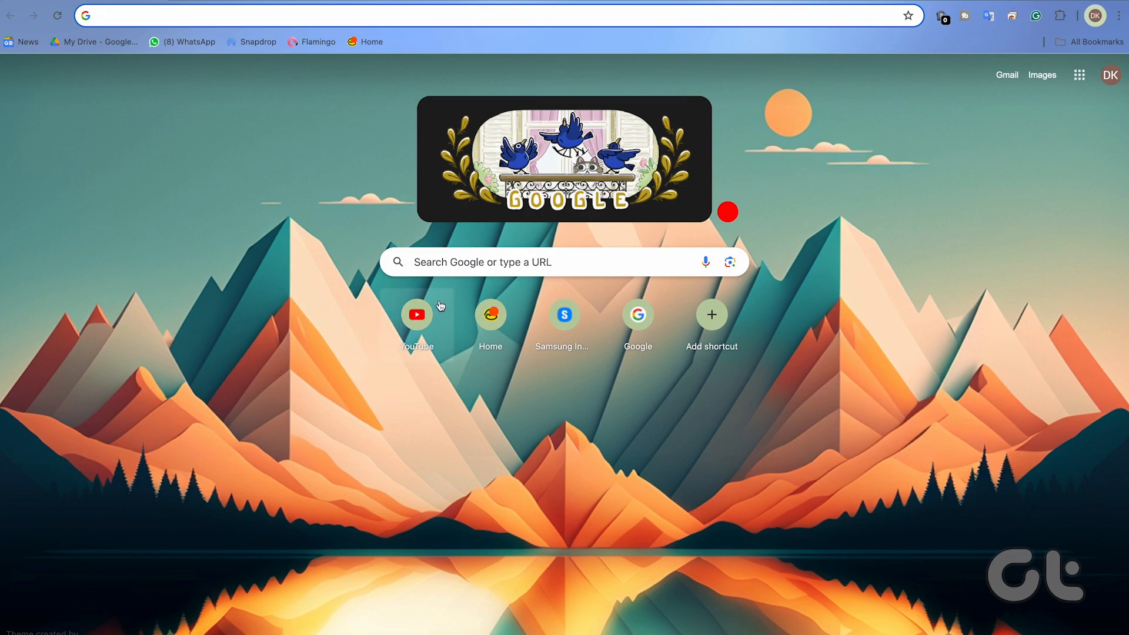
- Search deadpool and run Search Image with Google on the Deadpool and Wolverine photo
type("deadpool")
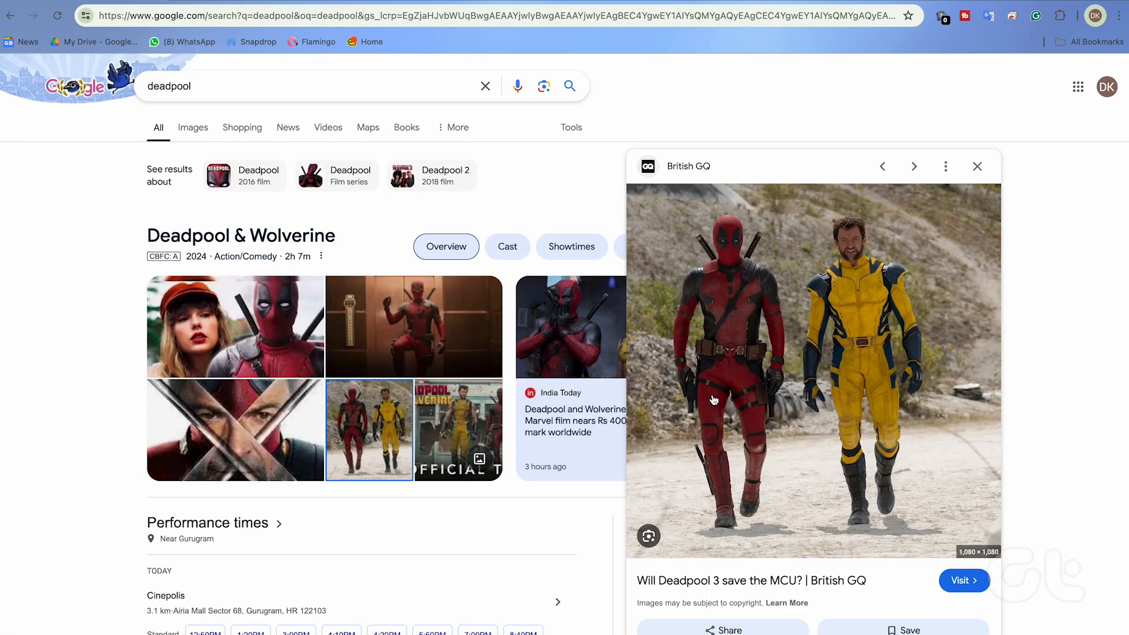
right_click(712, 400)
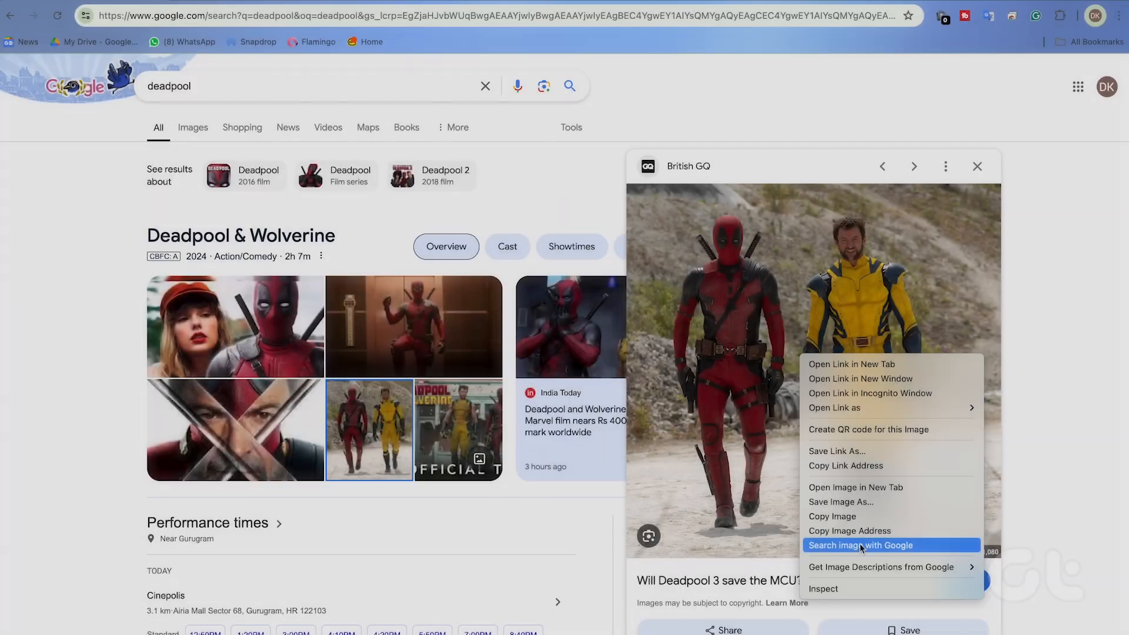
left_click(861, 545)
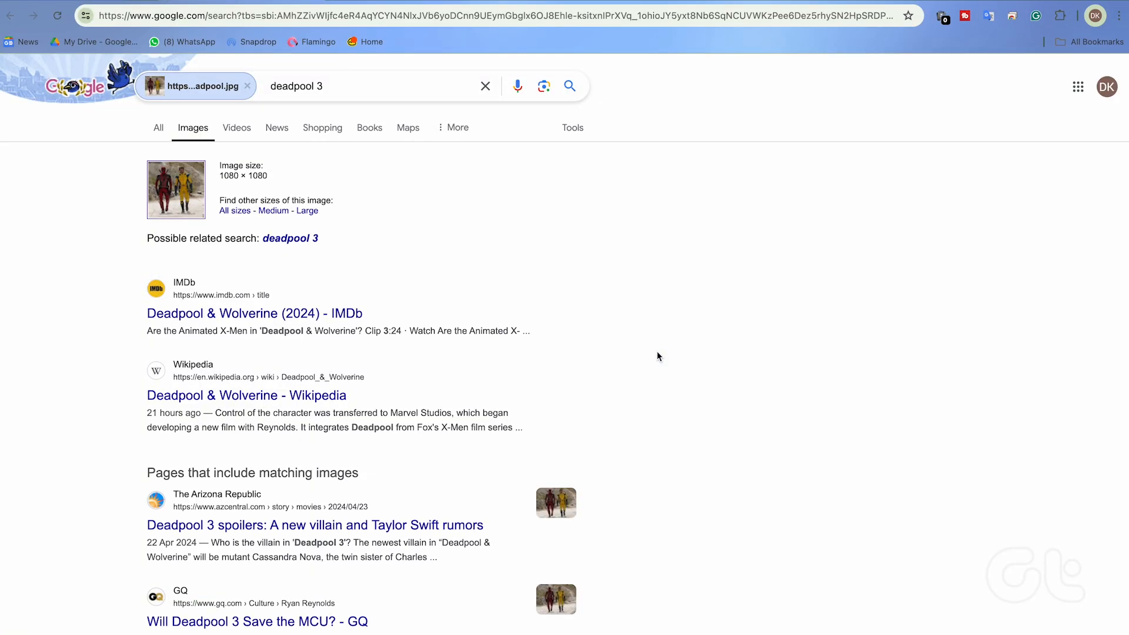